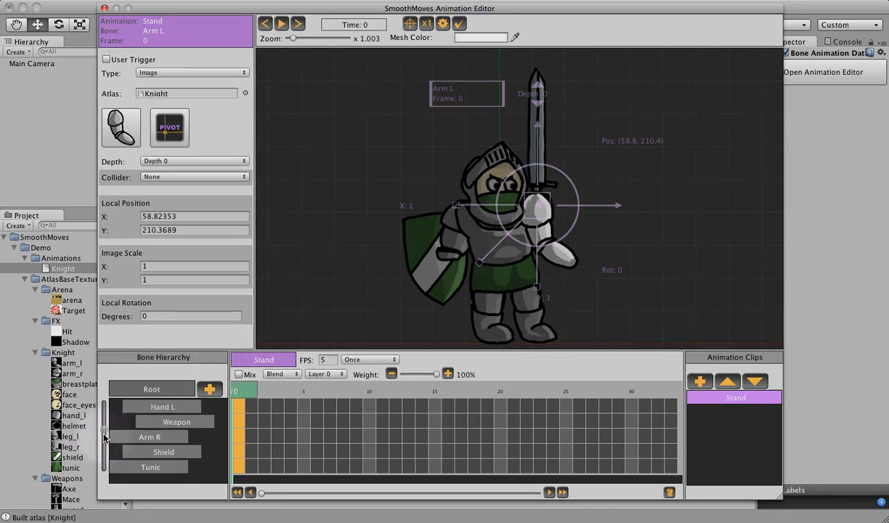
Step: Lower the Hand L bone in the viewport and select Weapon to tilt the sword about -22.8 degrees
click(163, 421)
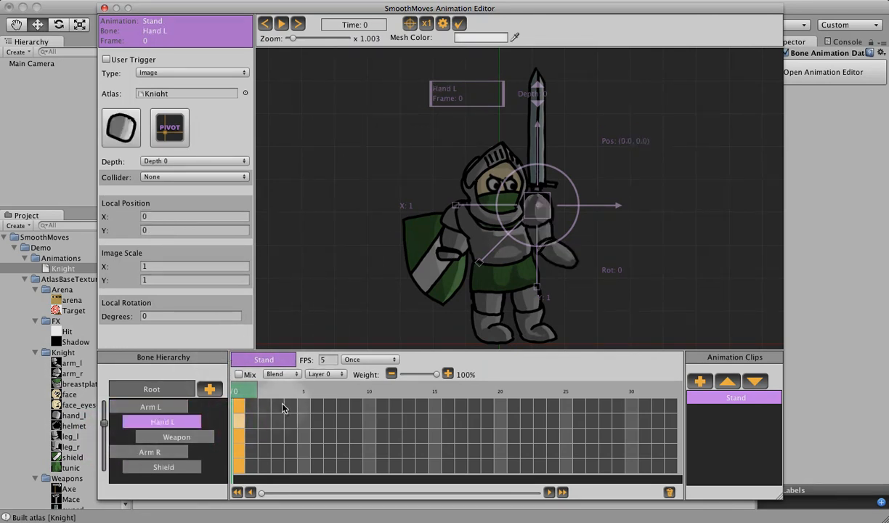
drag(538, 207, 571, 262)
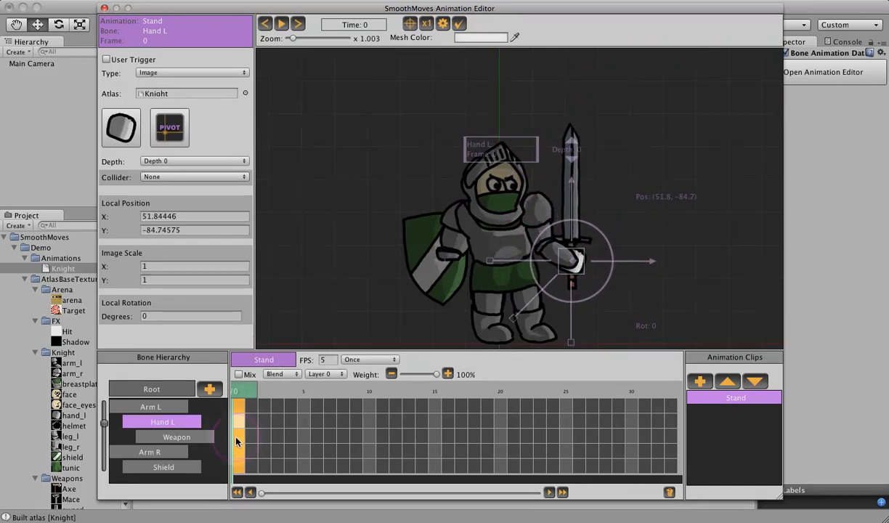
click(178, 436)
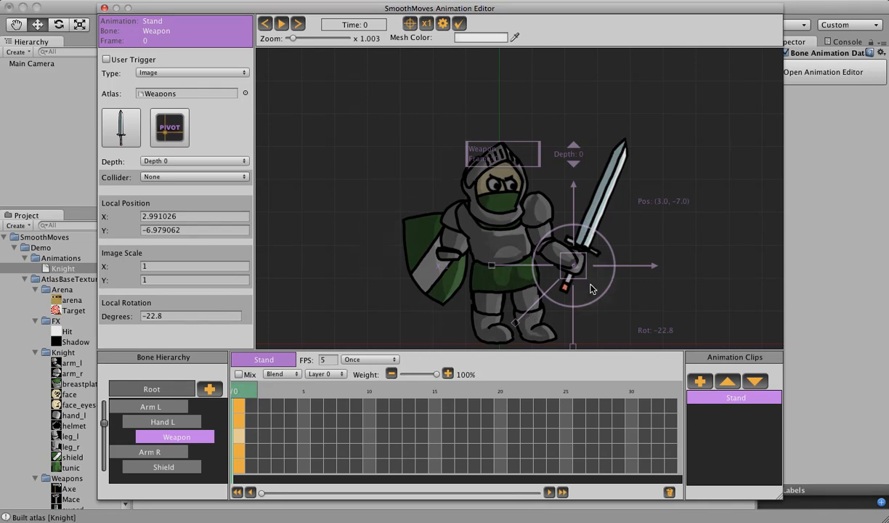
mouse_move(526, 240)
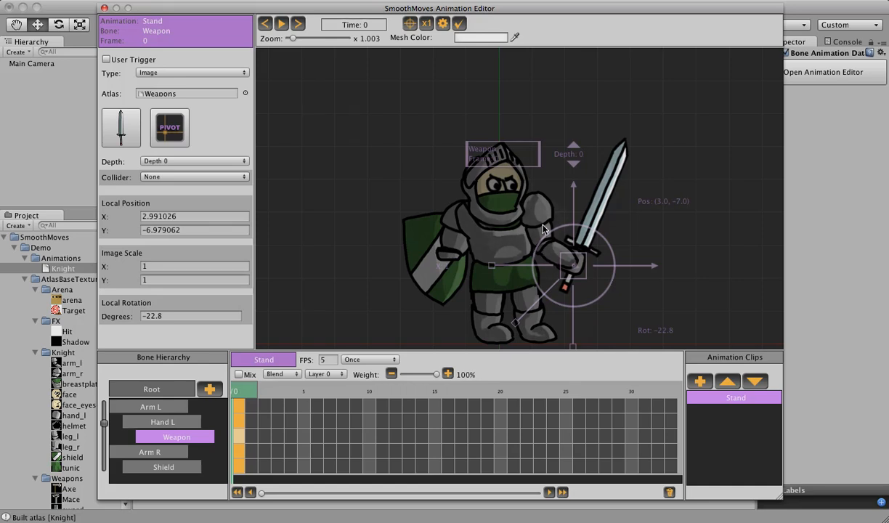
mouse_move(499, 253)
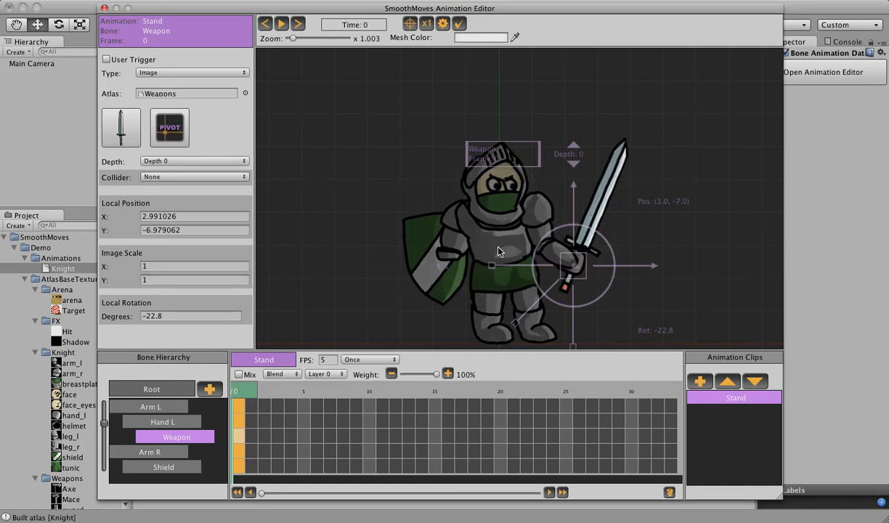
mouse_move(517, 261)
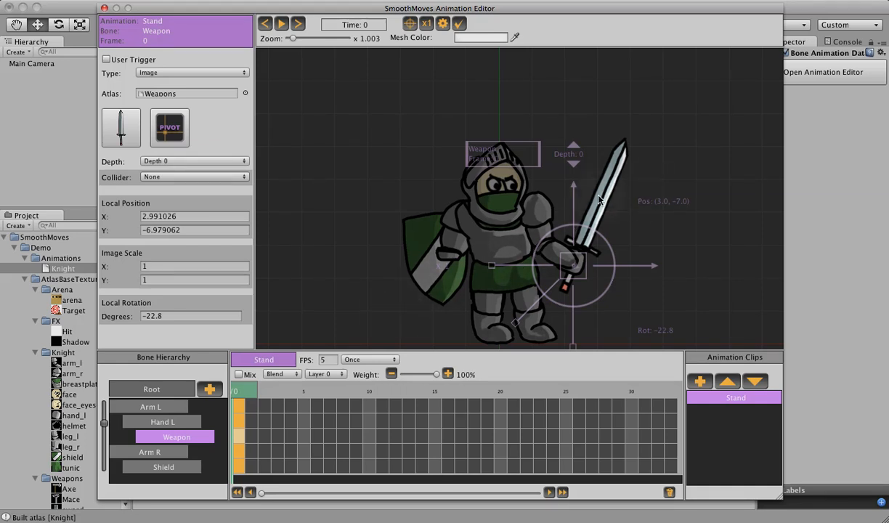
mouse_move(581, 210)
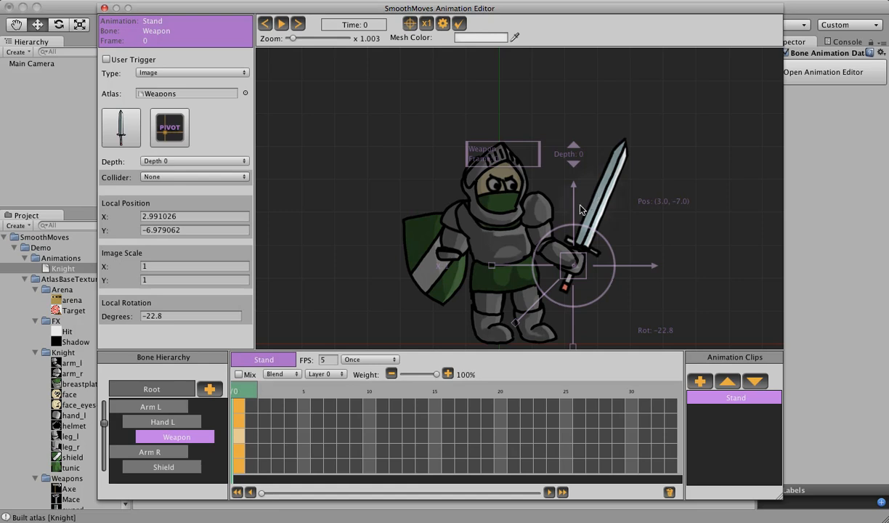
Step: Set Arm L to Depth 15 and nudge the left arm into place
click(151, 406)
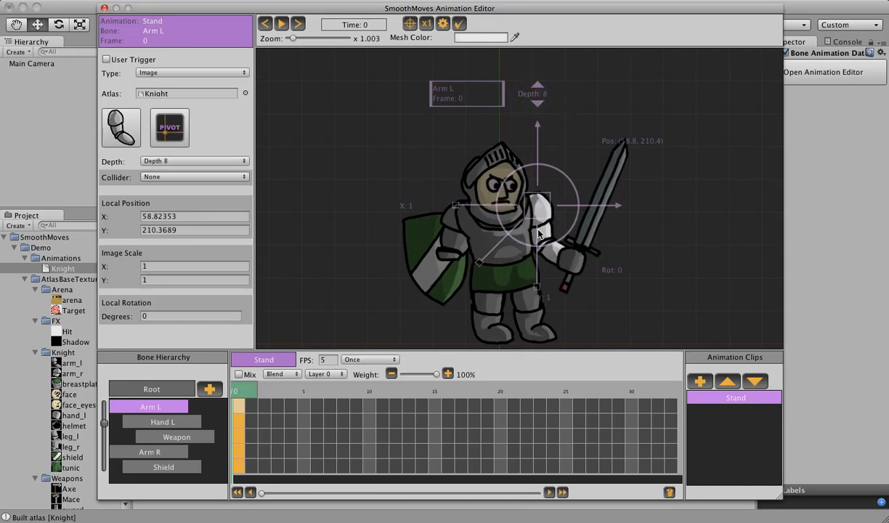
click(194, 160)
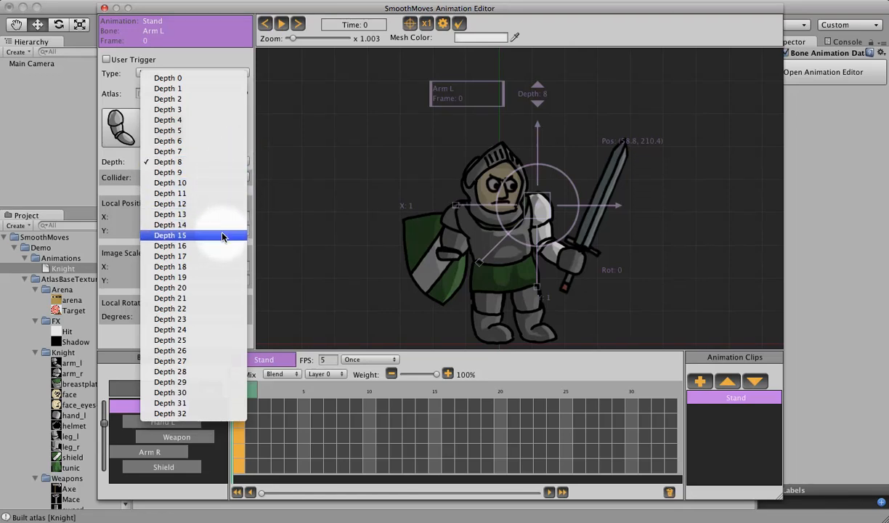
click(168, 236)
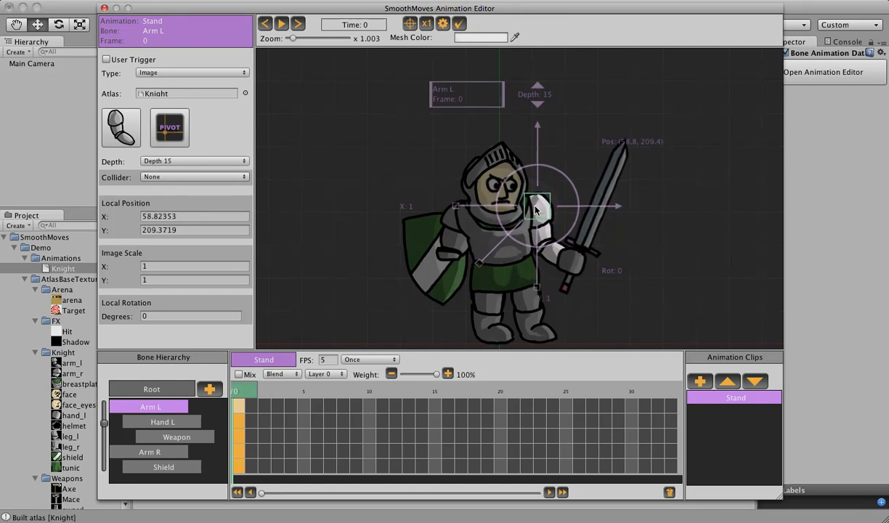
drag(537, 206, 584, 232)
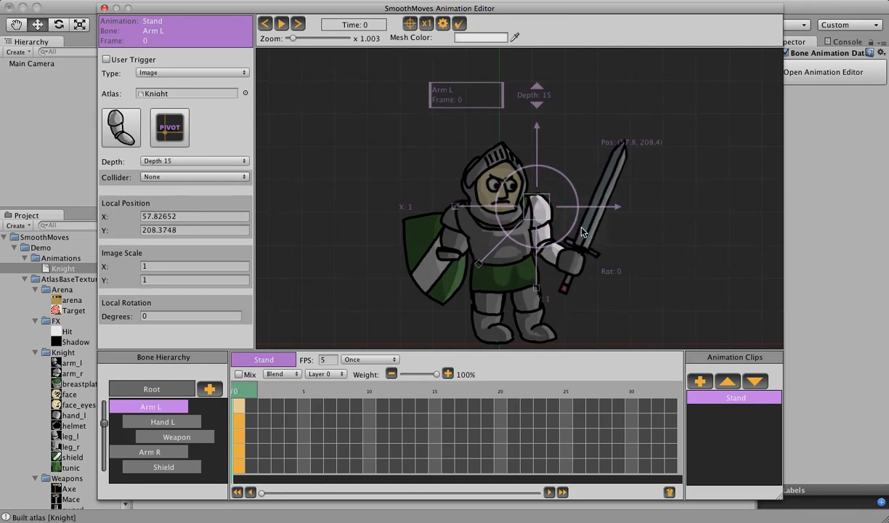
Step: Set the Weapon bone to Depth 14, then move on to Hand L
click(177, 435)
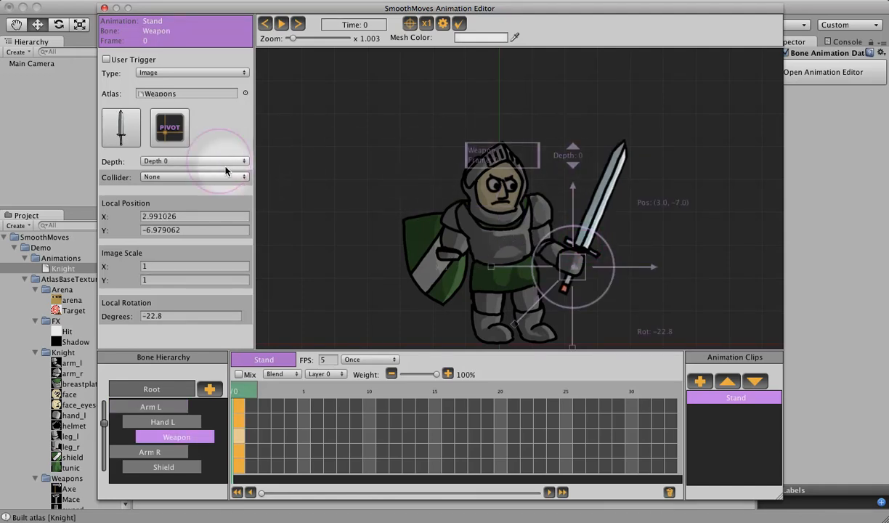
click(192, 159)
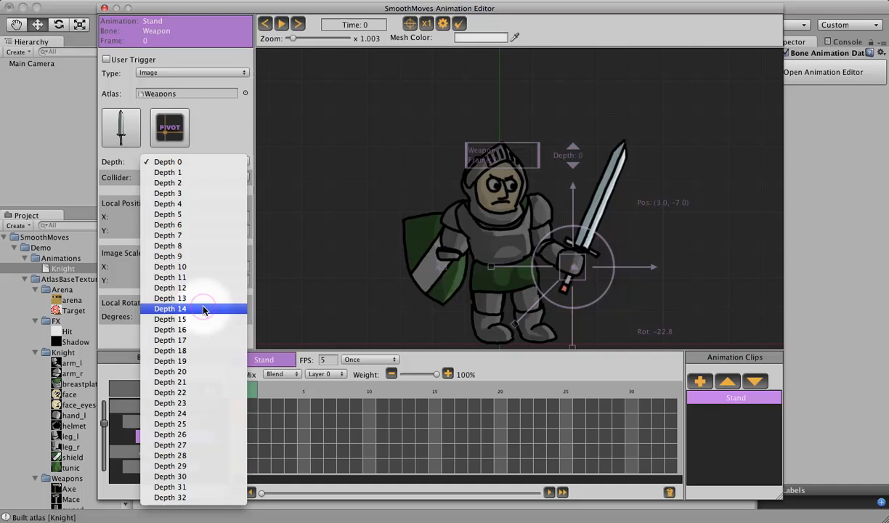
click(170, 307)
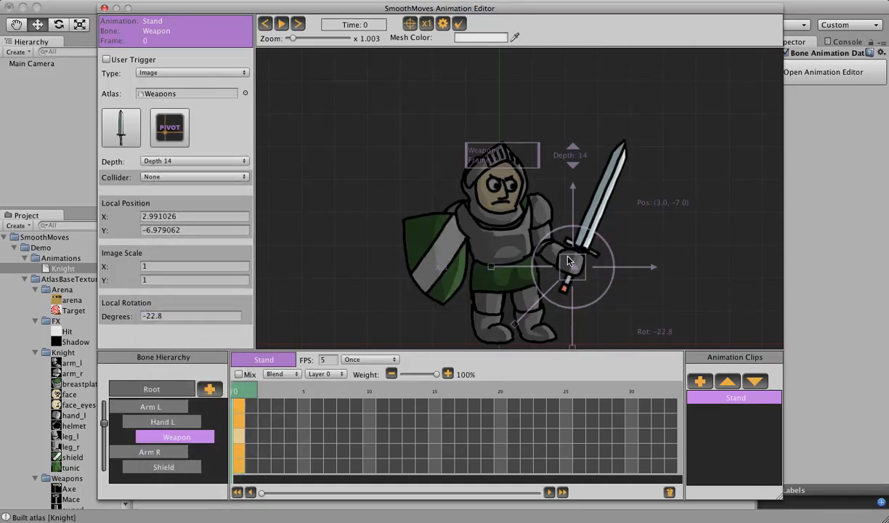
click(162, 421)
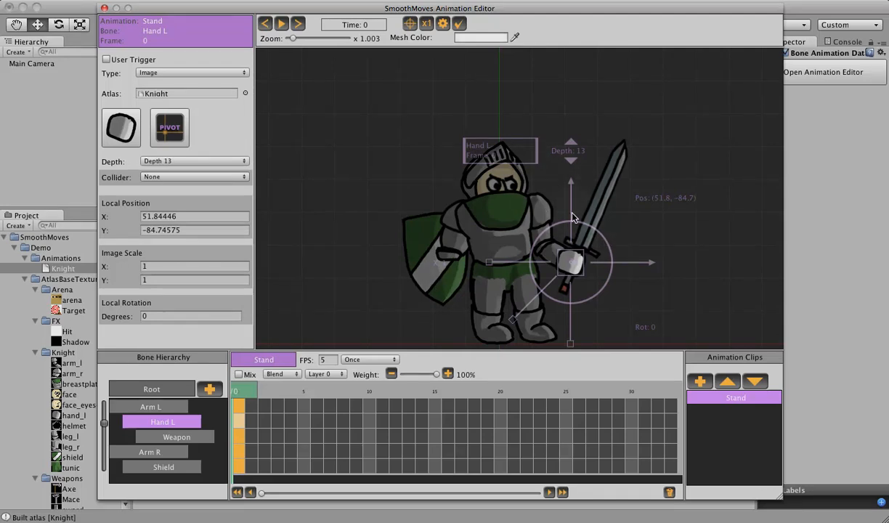
mouse_move(545, 316)
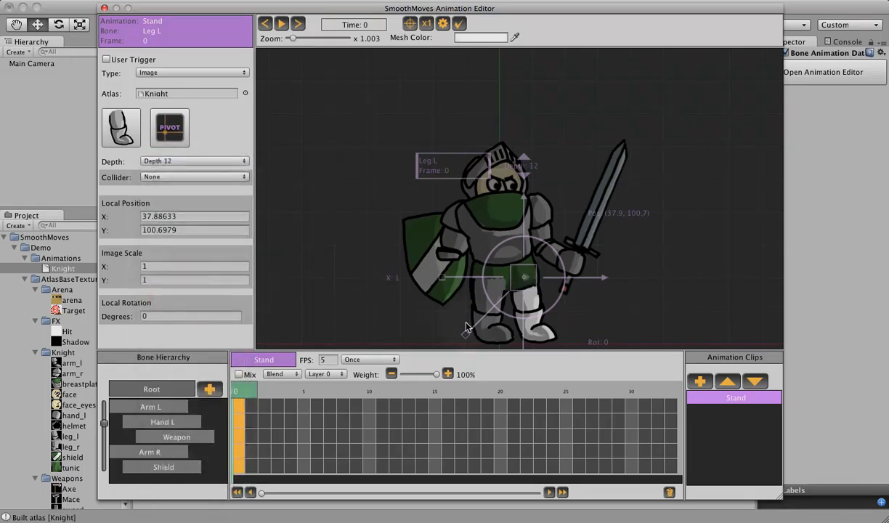
Step: Set Leg R to Depth 11 and give the Body bone a new depth
click(194, 160)
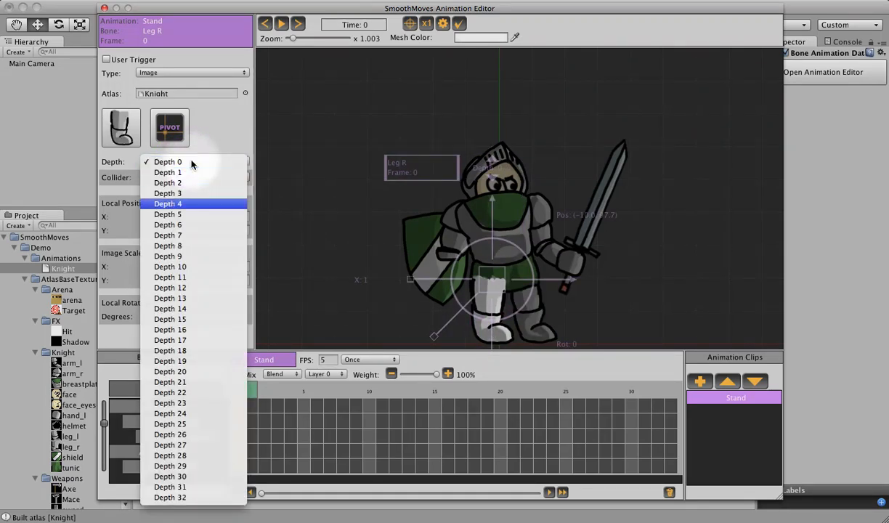
click(168, 276)
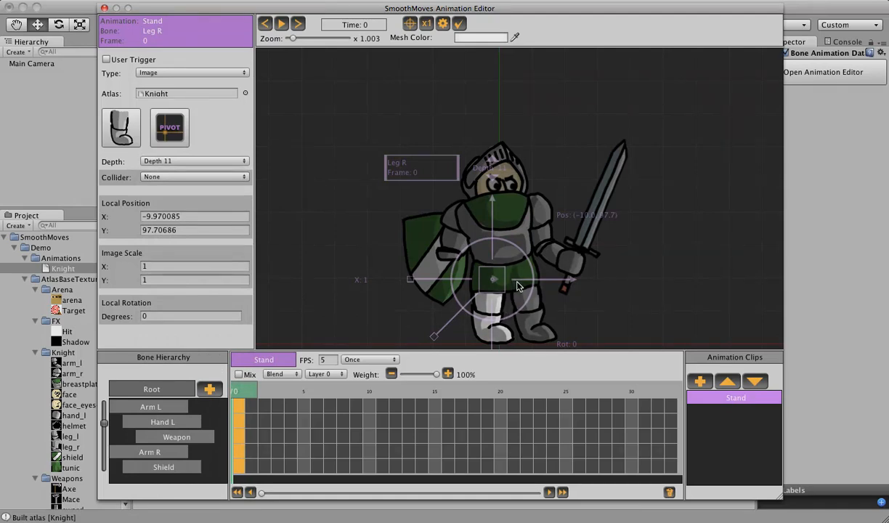
click(194, 159)
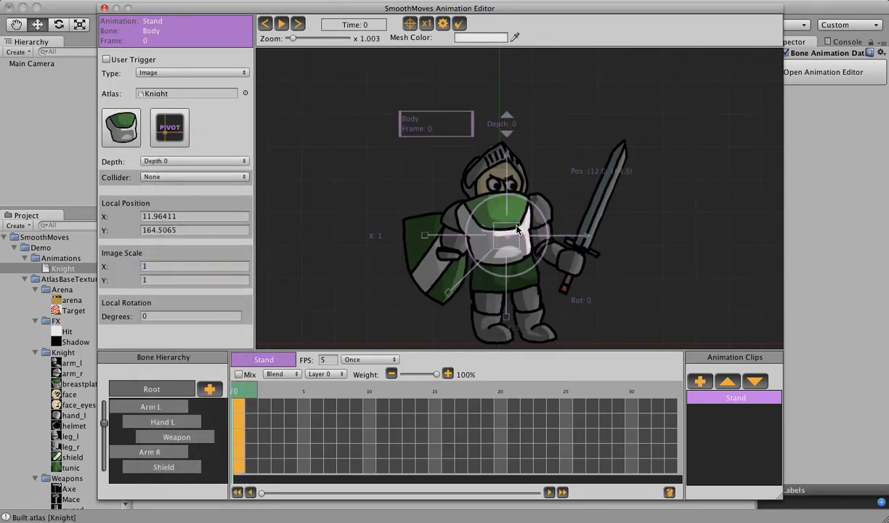
click(195, 159)
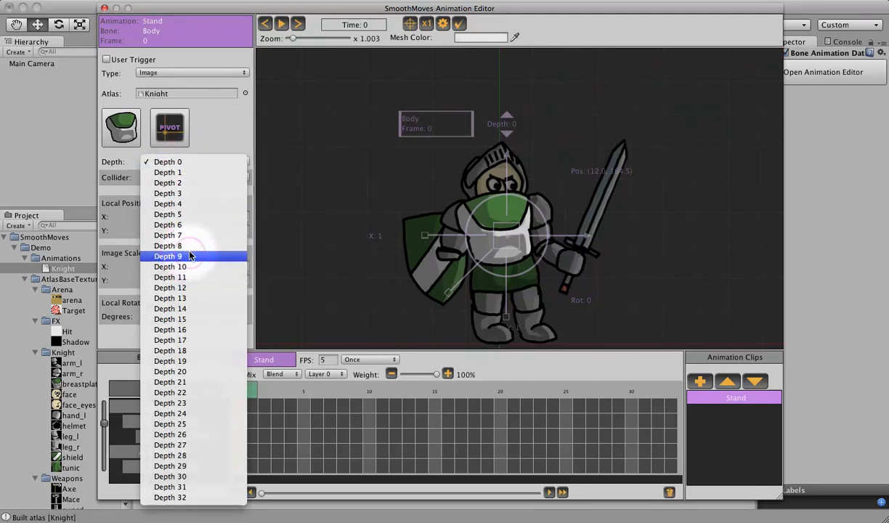
click(168, 255)
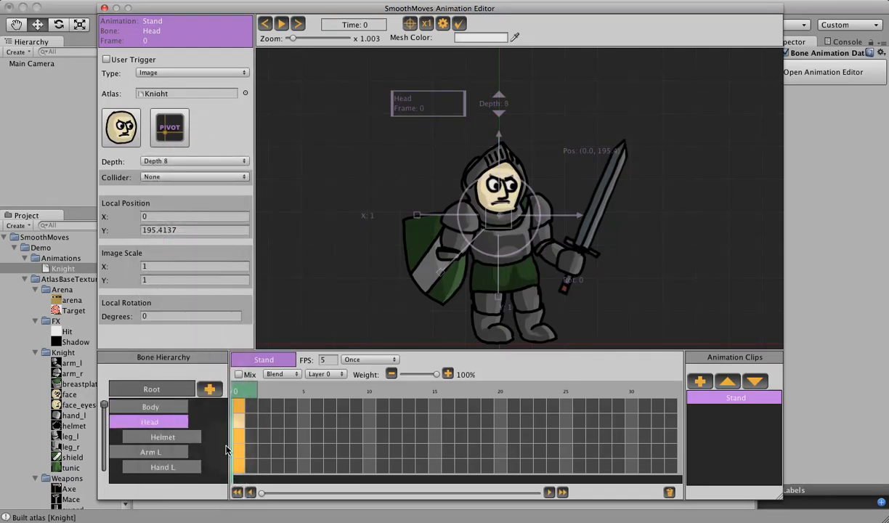
Step: Visit the Helmet and Arm R depths, then set the Shield bone to Depth 5
click(195, 159)
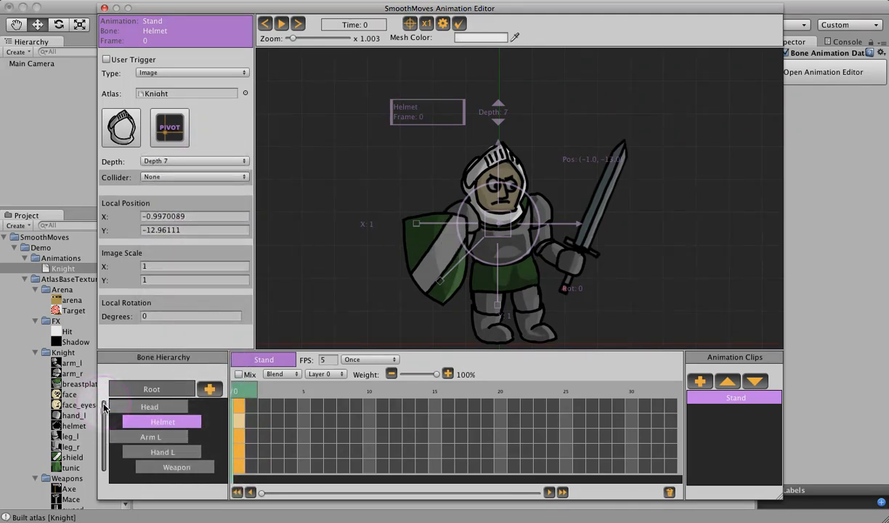
click(151, 435)
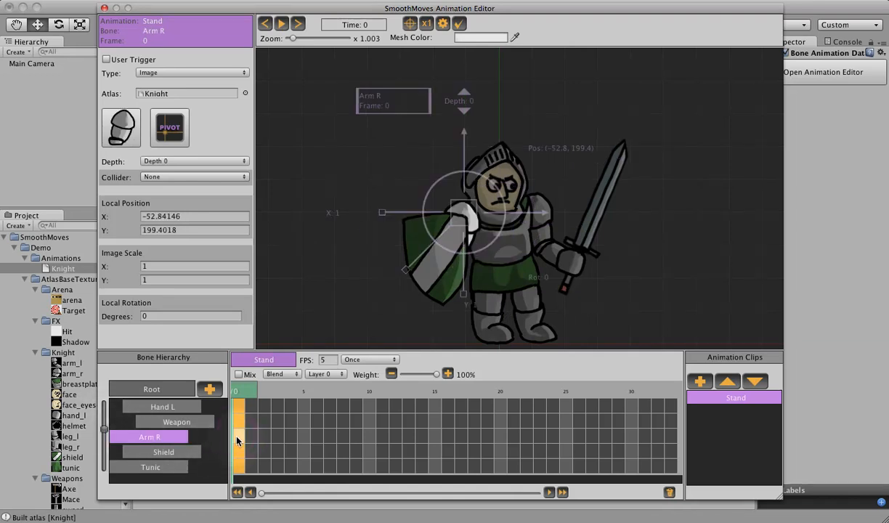
click(195, 159)
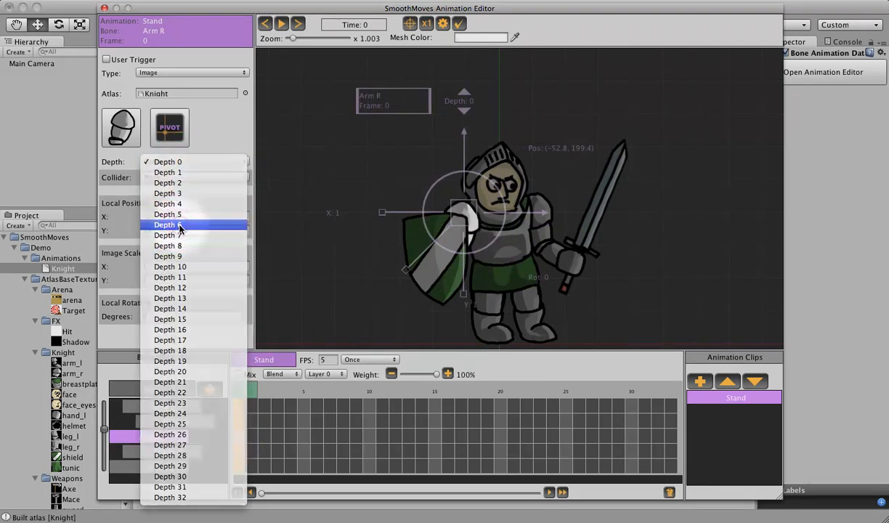
click(164, 450)
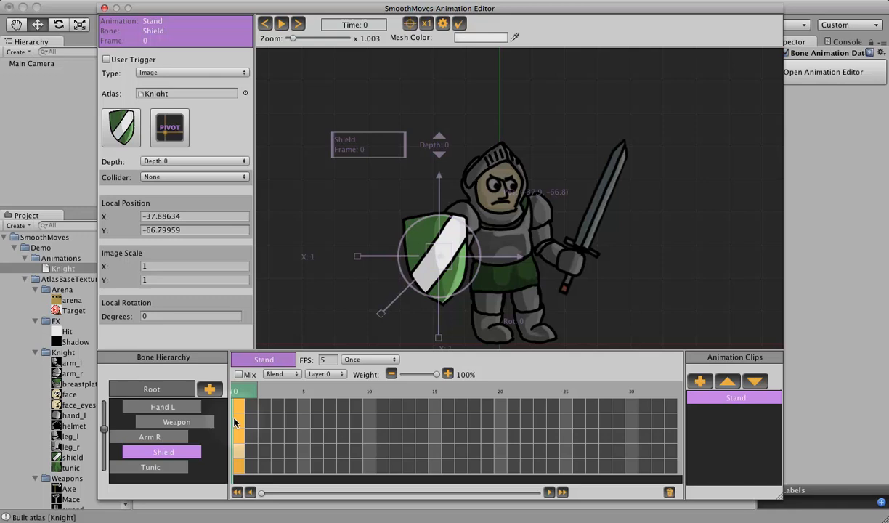
click(195, 159)
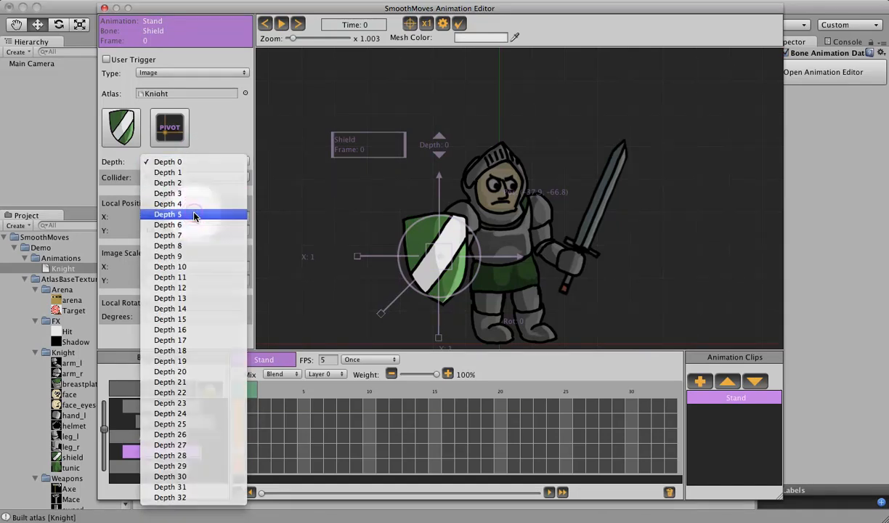
click(168, 214)
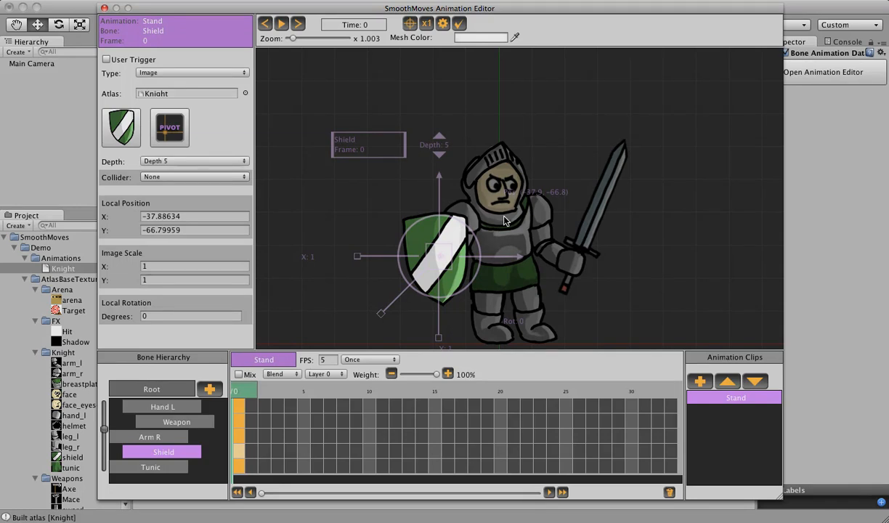
mouse_move(302, 383)
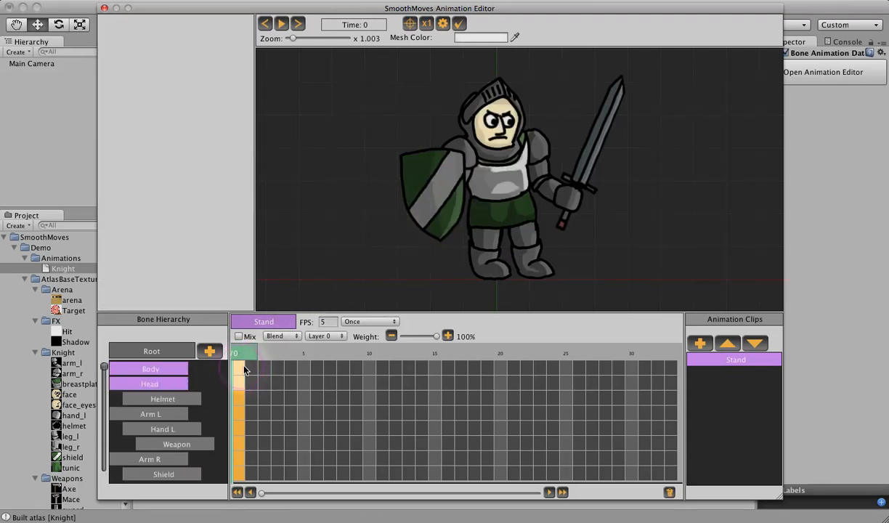
click(151, 369)
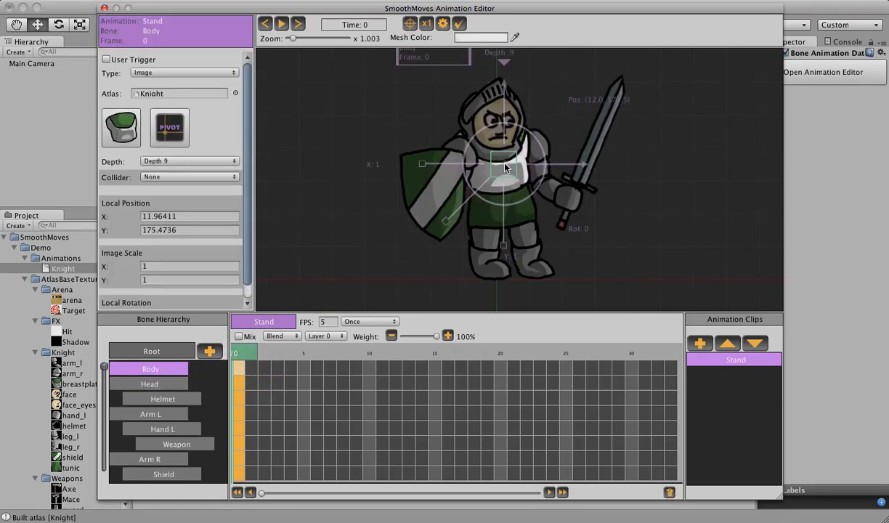
click(150, 383)
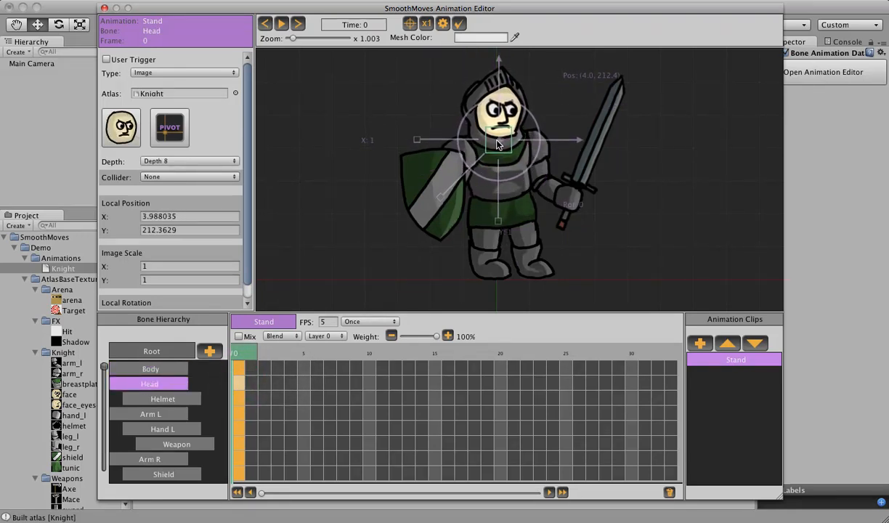
click(151, 412)
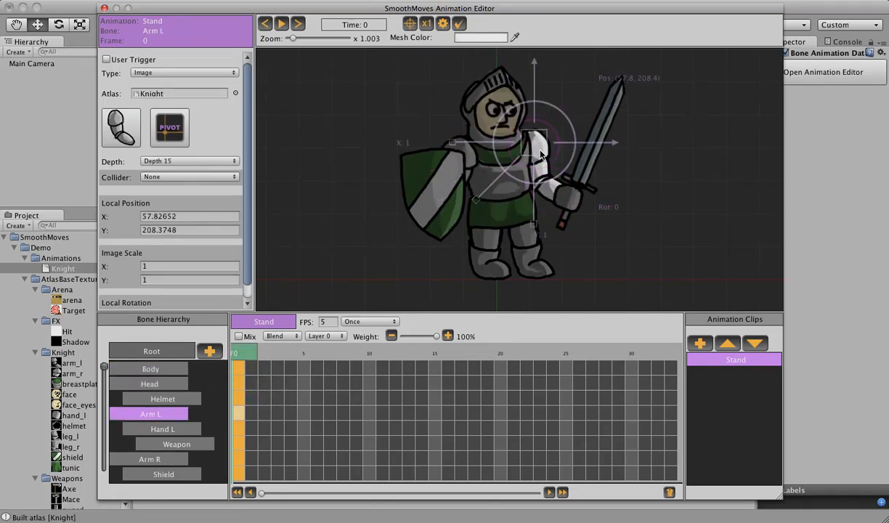
click(149, 459)
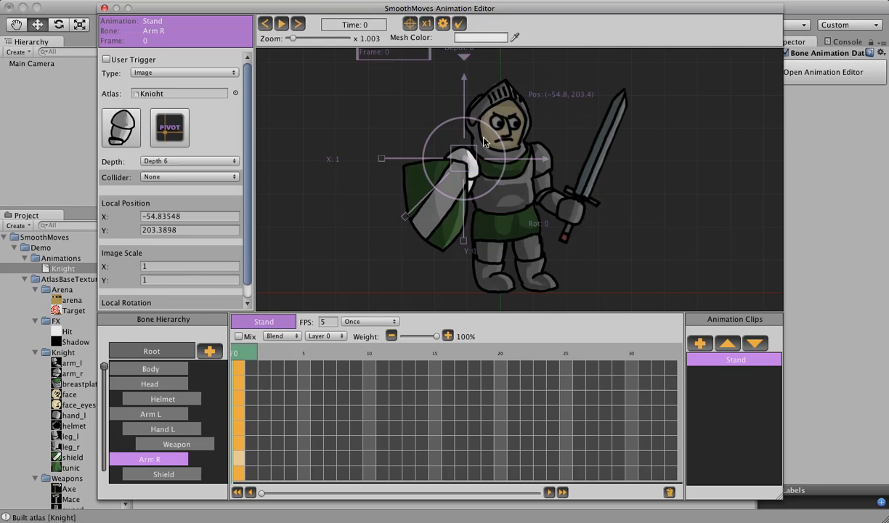
mouse_move(376, 254)
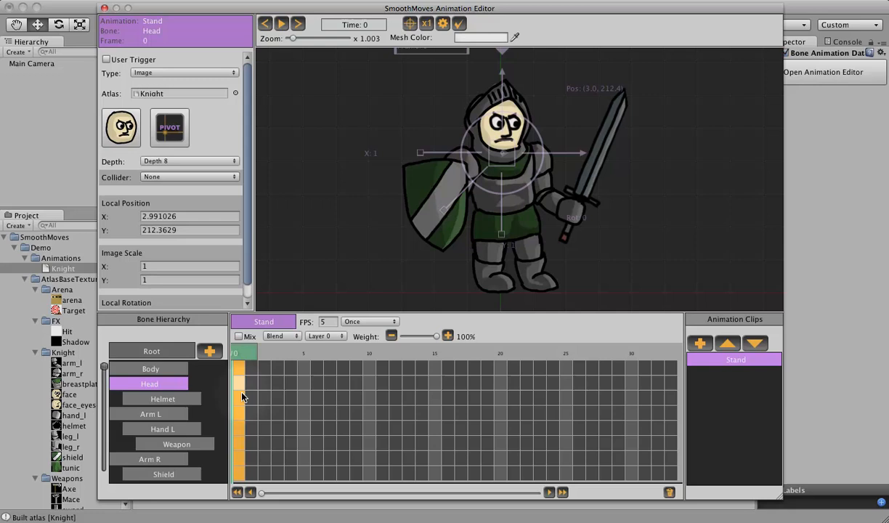
click(162, 398)
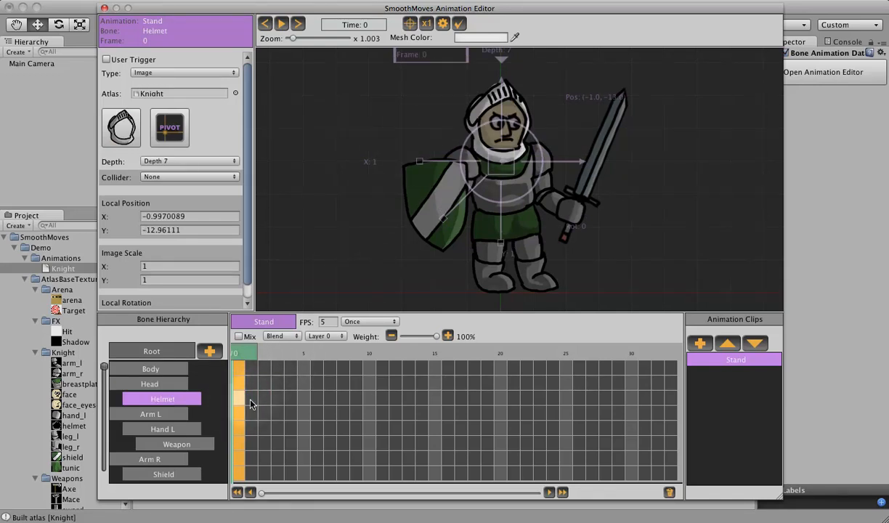
click(151, 413)
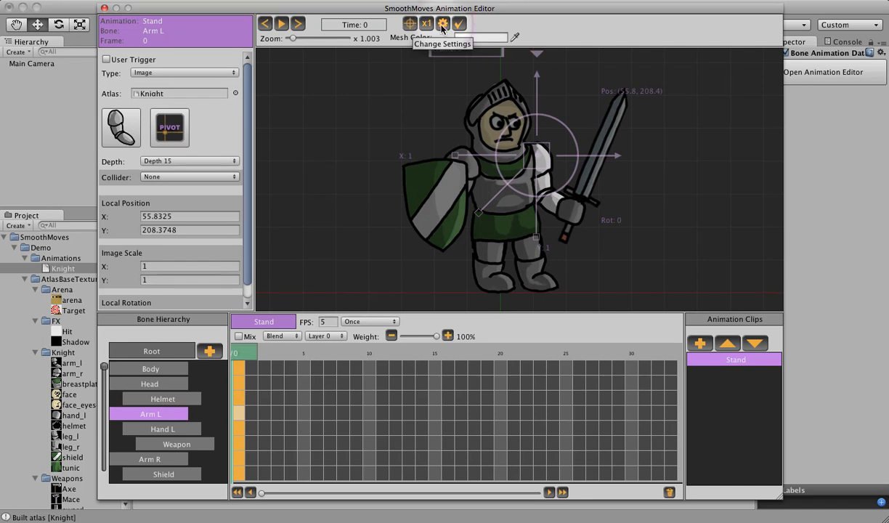
Step: Lower the Non-Selected Bone Darken slider in the editor settings and close them
click(442, 23)
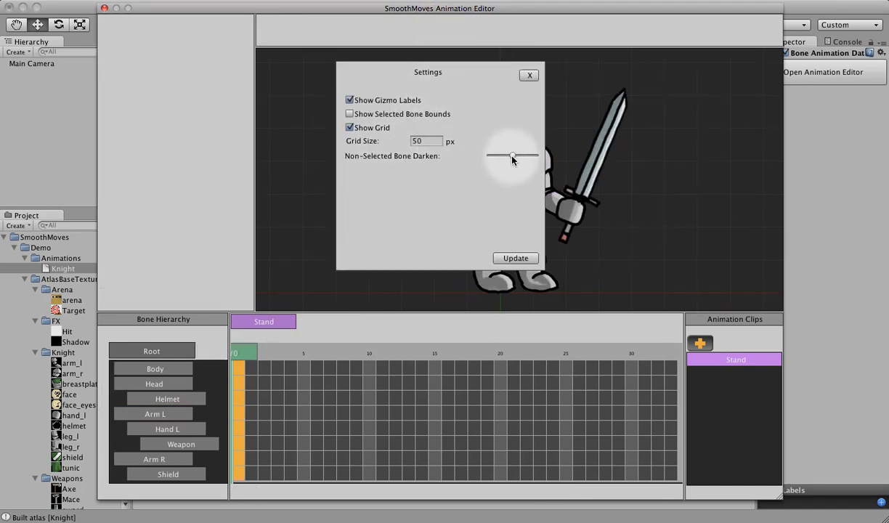
drag(511, 155, 499, 155)
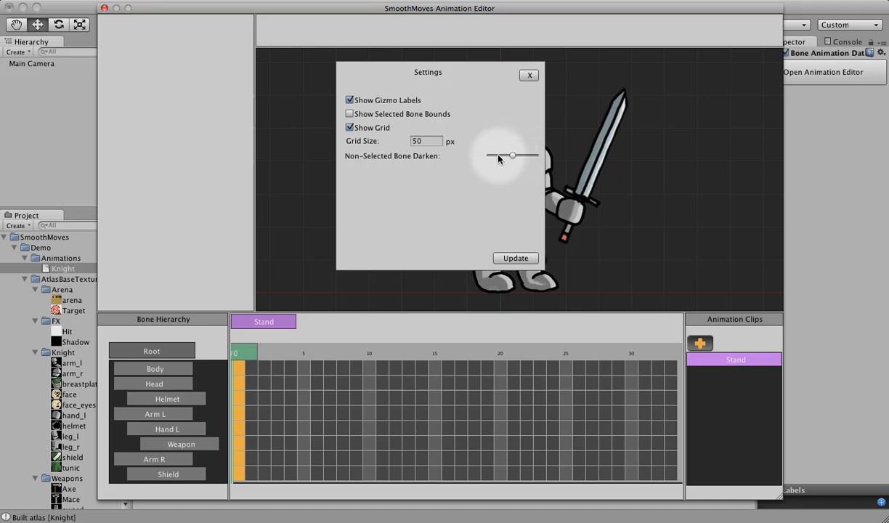
mouse_move(517, 174)
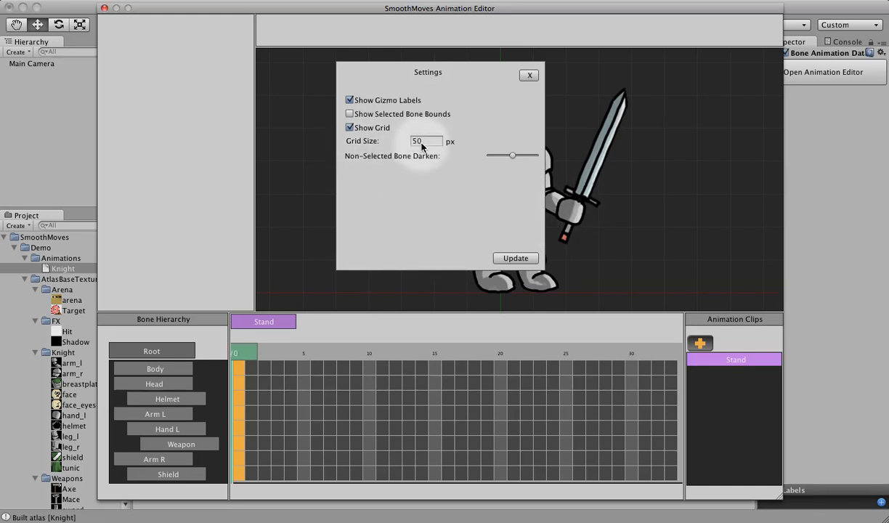
mouse_move(575, 252)
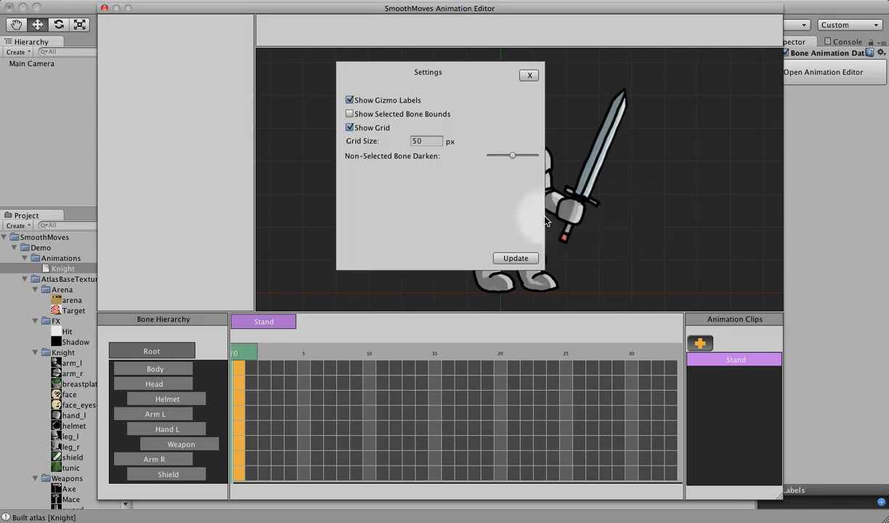
mouse_move(462, 167)
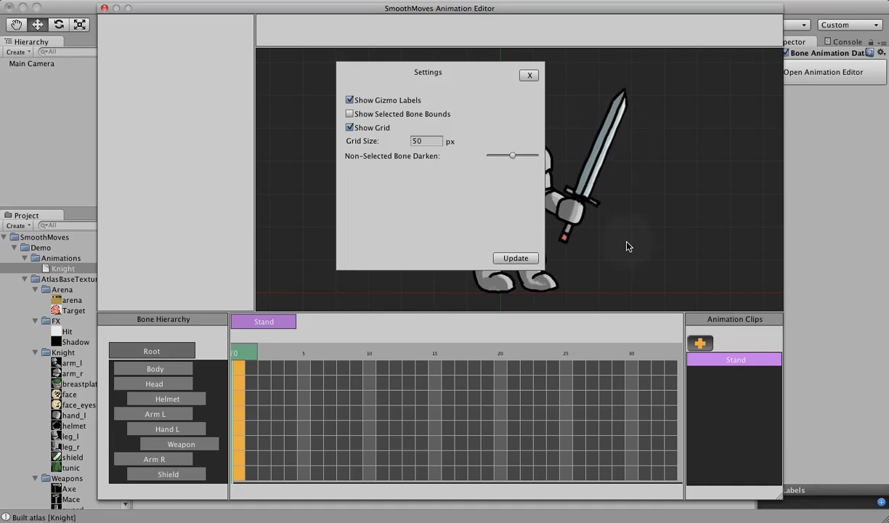
mouse_move(516, 96)
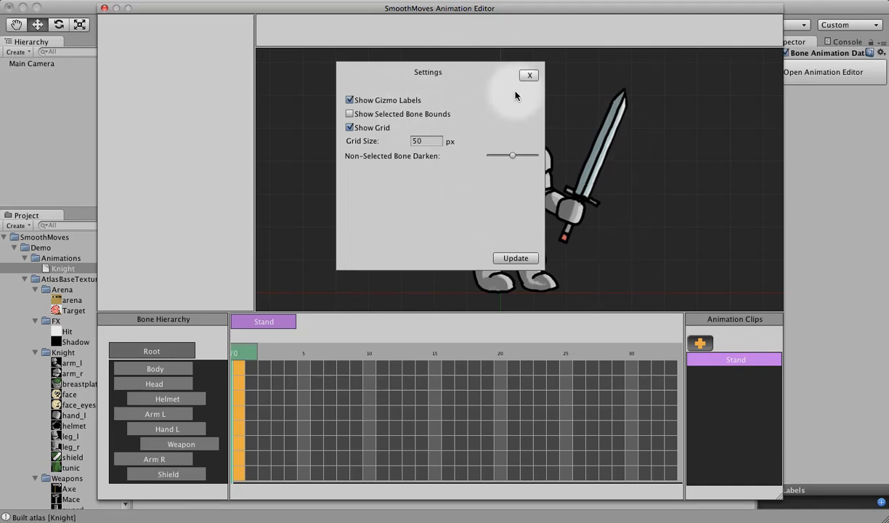
click(528, 75)
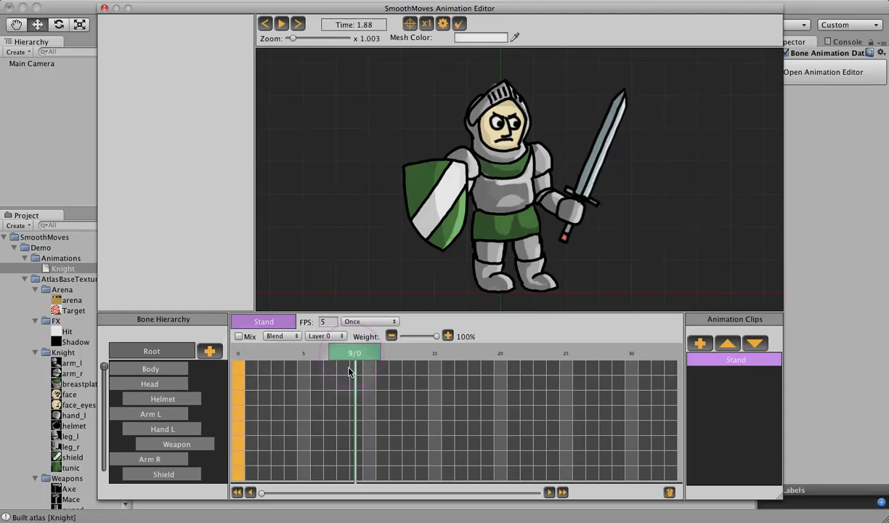
Step: Select the frame-10 column for all bones, insert keyframes there, and scrub back to an early frame
drag(354, 353, 318, 353)
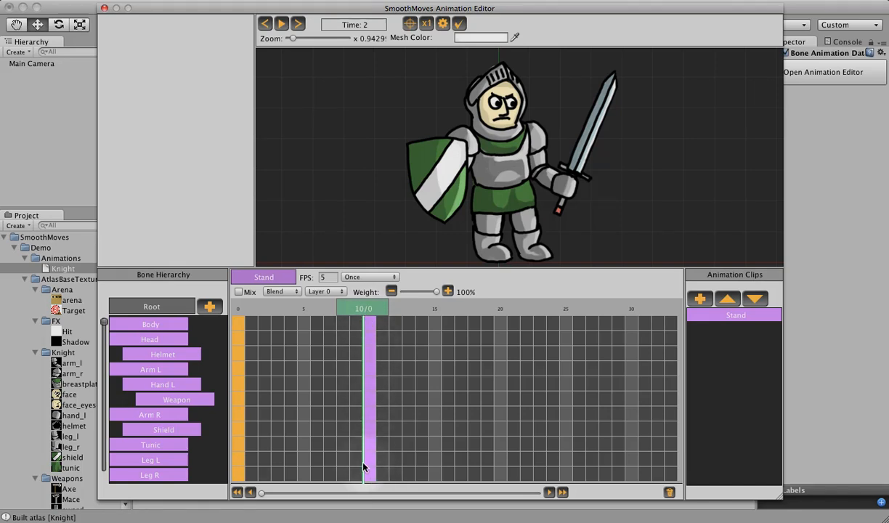
mouse_move(366, 476)
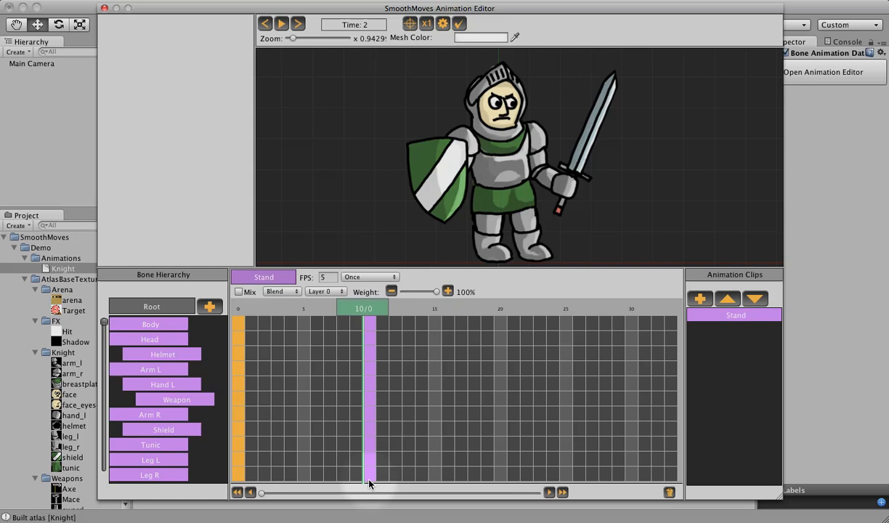
right_click(369, 479)
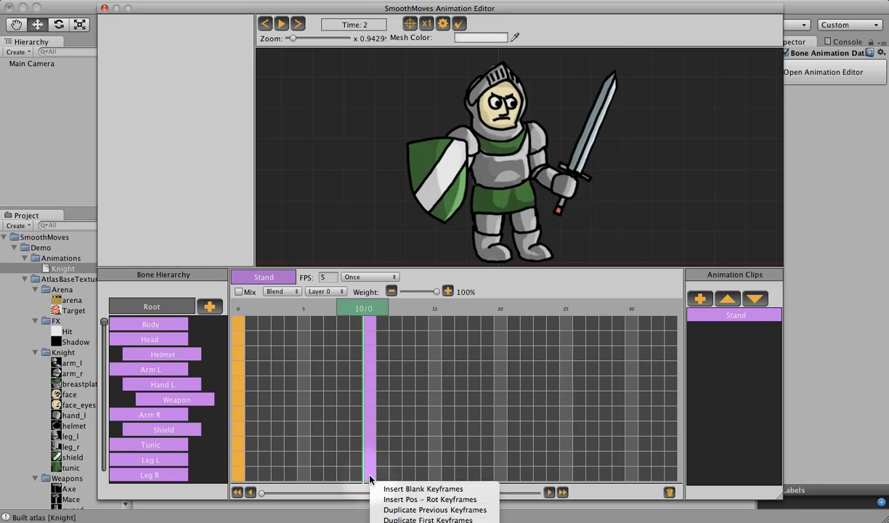
mouse_move(409, 520)
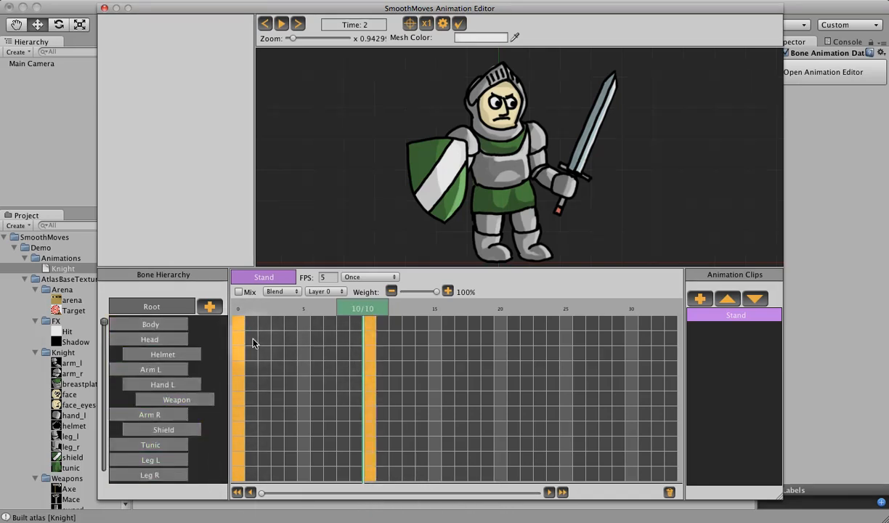
mouse_move(241, 316)
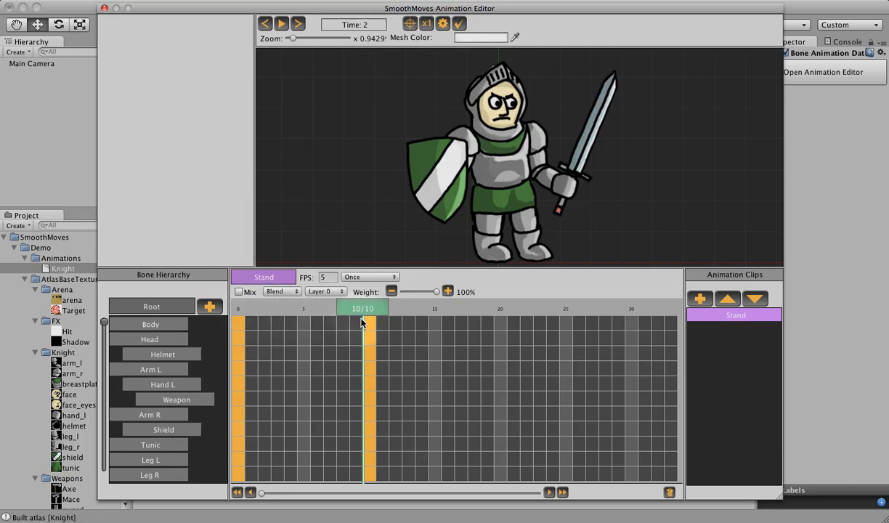
drag(363, 308, 351, 308)
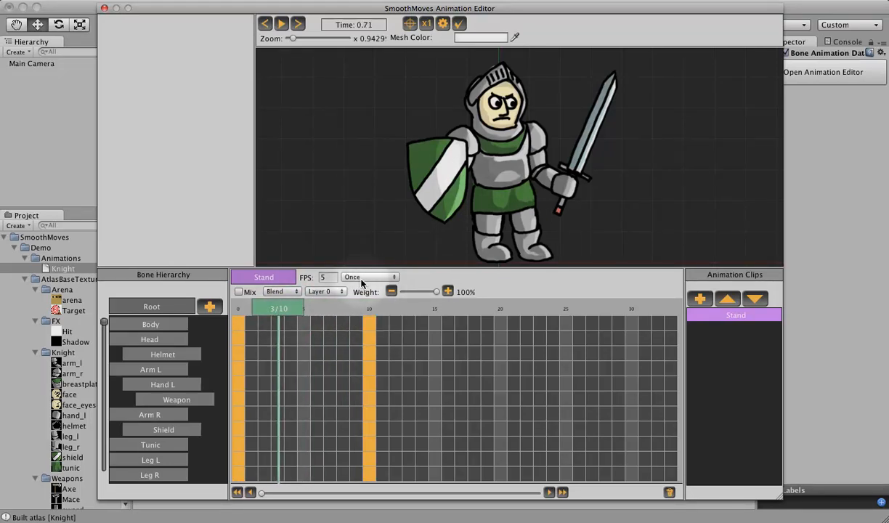
Step: Set the Stand clip's wrap mode to Loop and bring up keyframe options for Body at frame 5
click(369, 276)
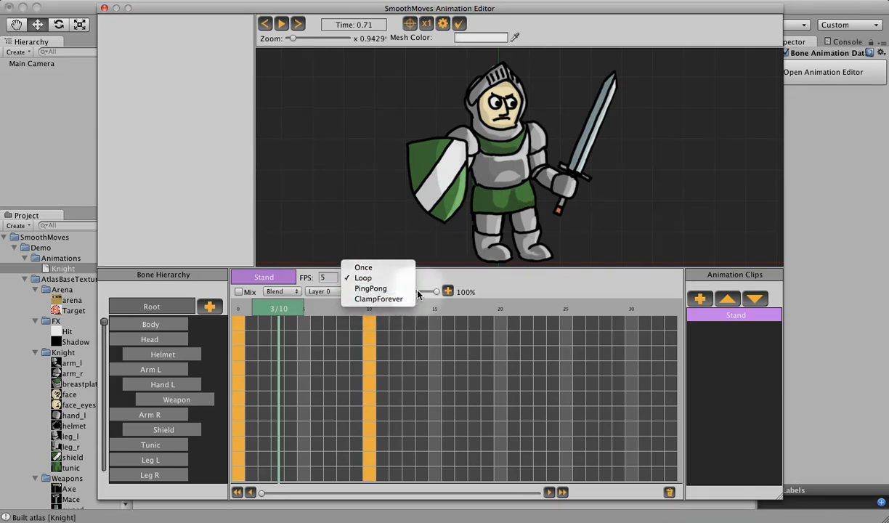
mouse_move(375, 348)
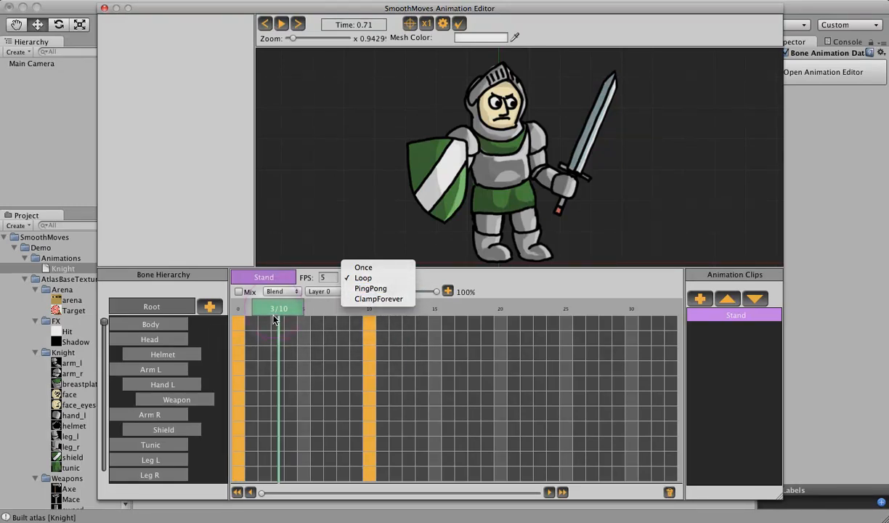
click(363, 278)
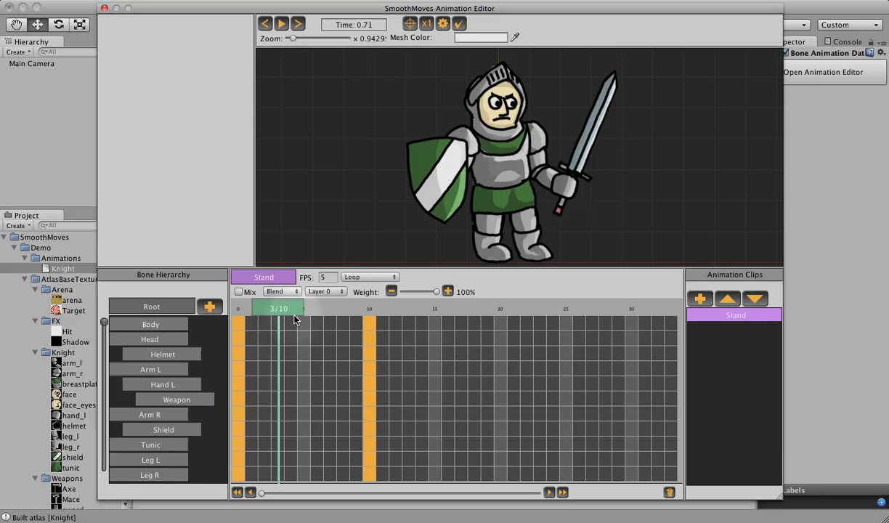
mouse_move(357, 345)
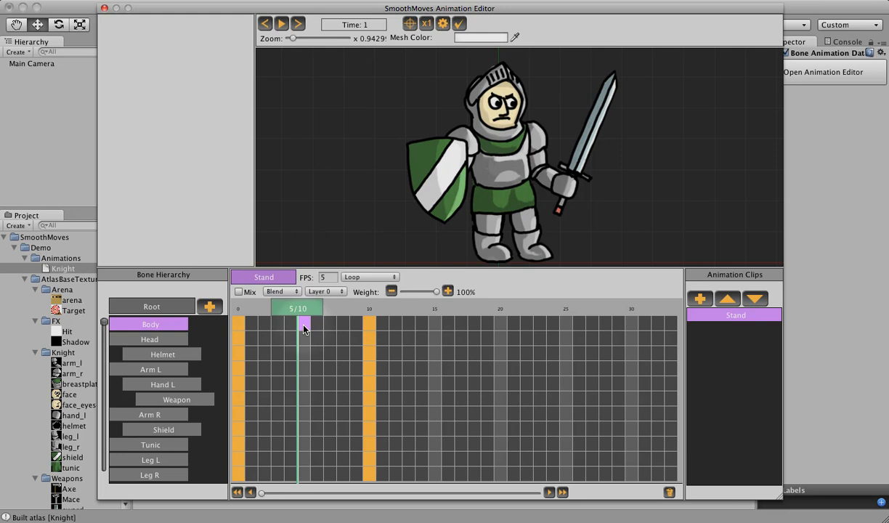
right_click(305, 329)
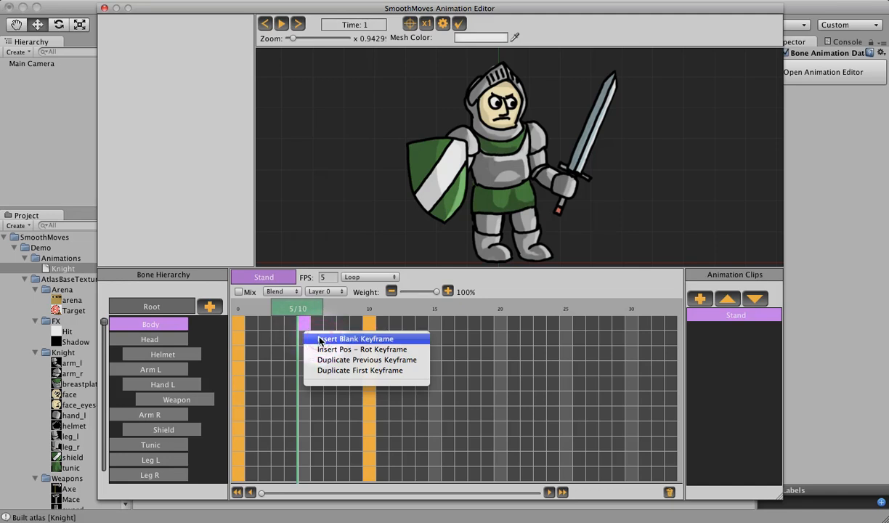
Step: Insert a blank Body keyframe at frame 5 keyed for scale, enlarging the body to about 1.06 by 1.08
click(356, 338)
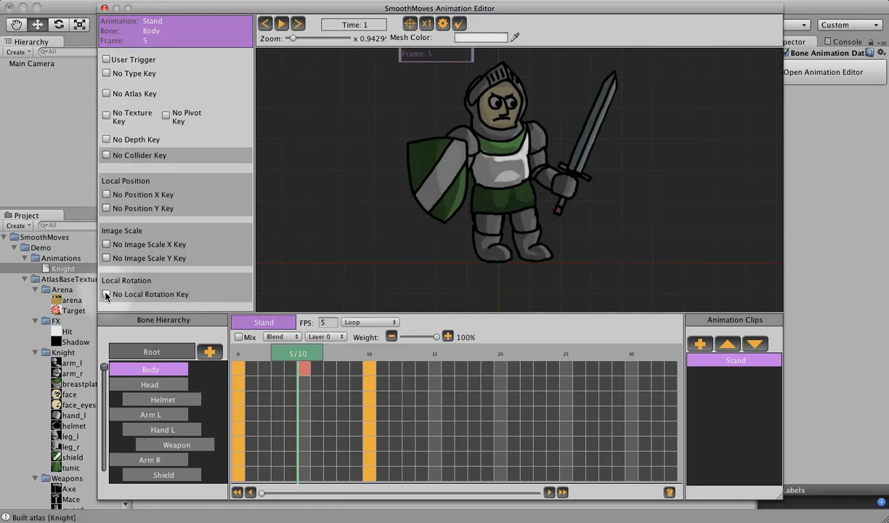
mouse_move(160, 294)
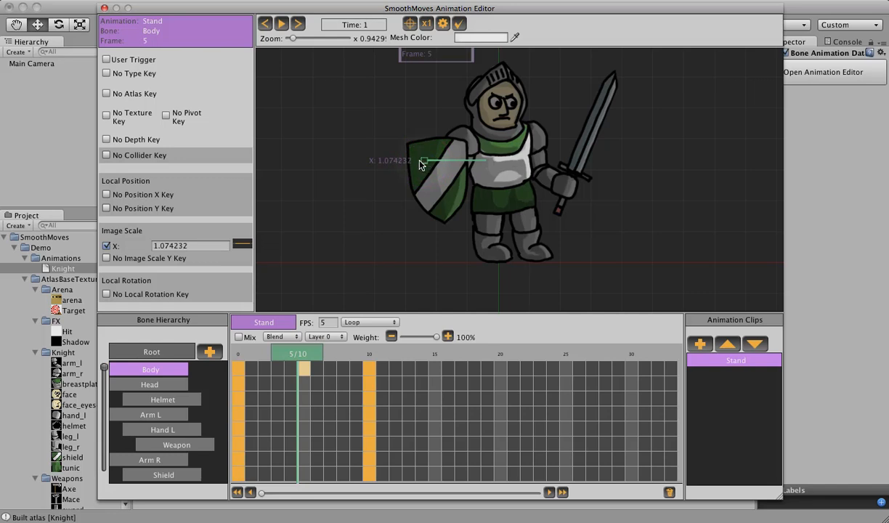
click(106, 258)
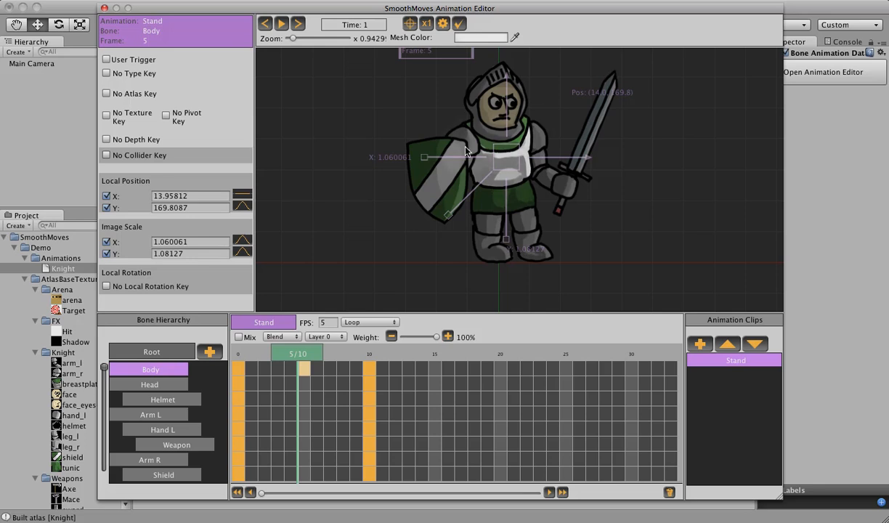
mouse_move(485, 234)
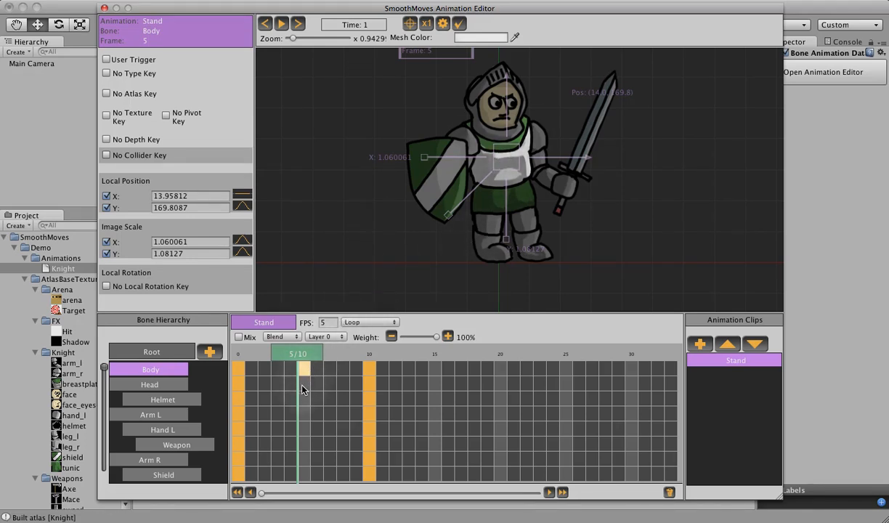
click(150, 383)
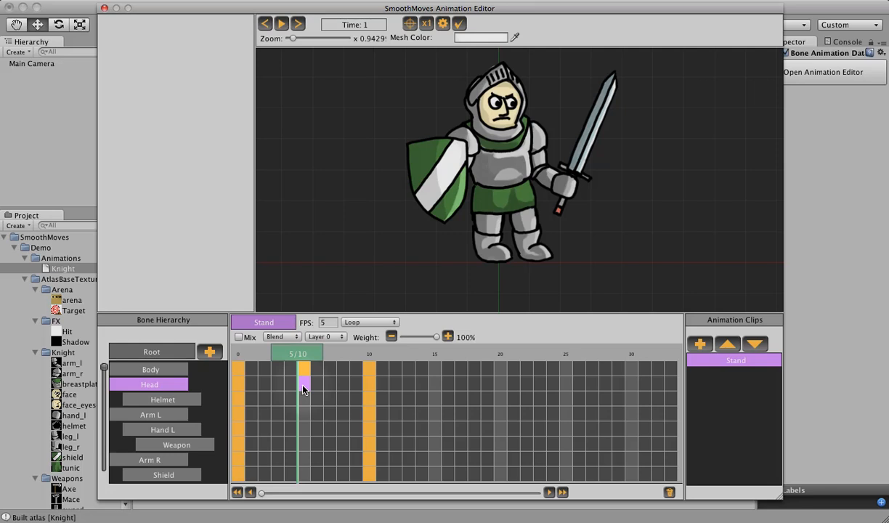
Step: Insert a blank Head keyframe at frame 5 with Local Position keyed
right_click(304, 389)
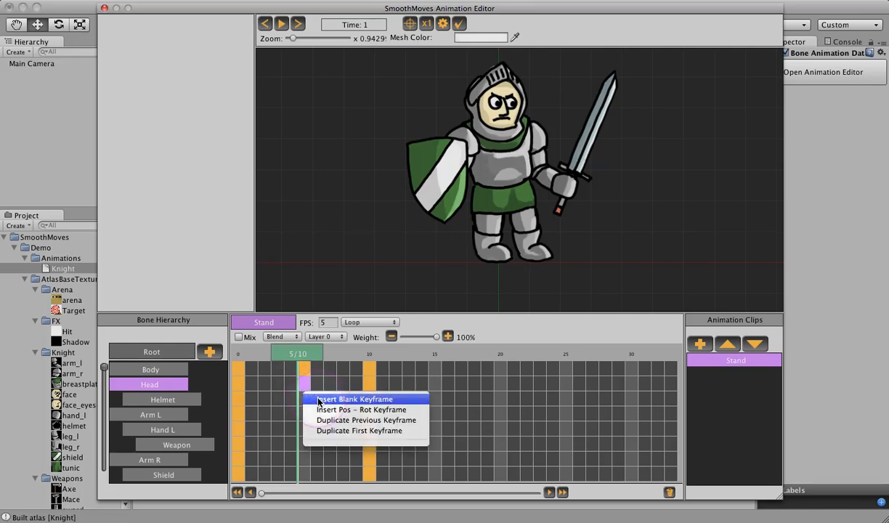
click(353, 398)
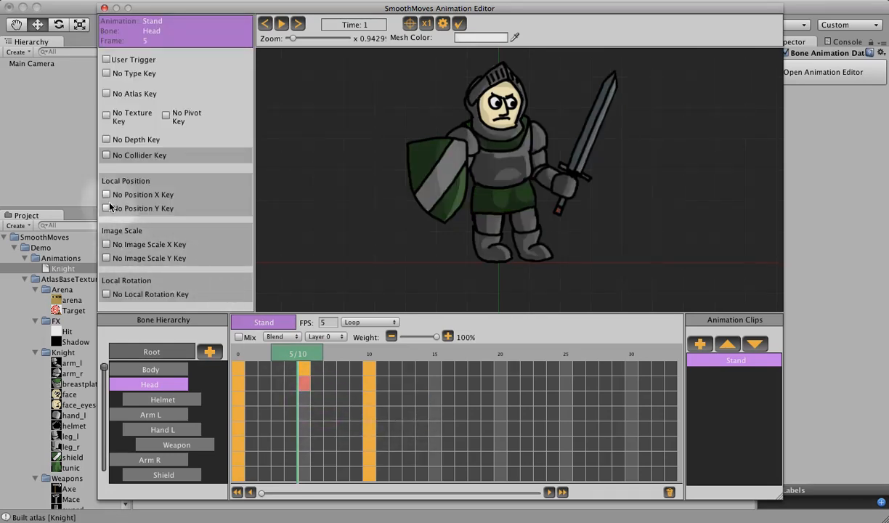
click(106, 195)
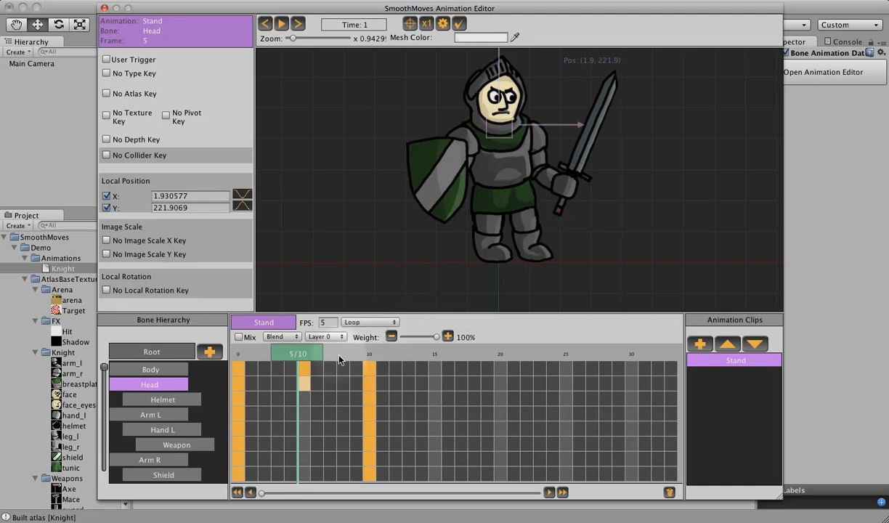
click(151, 414)
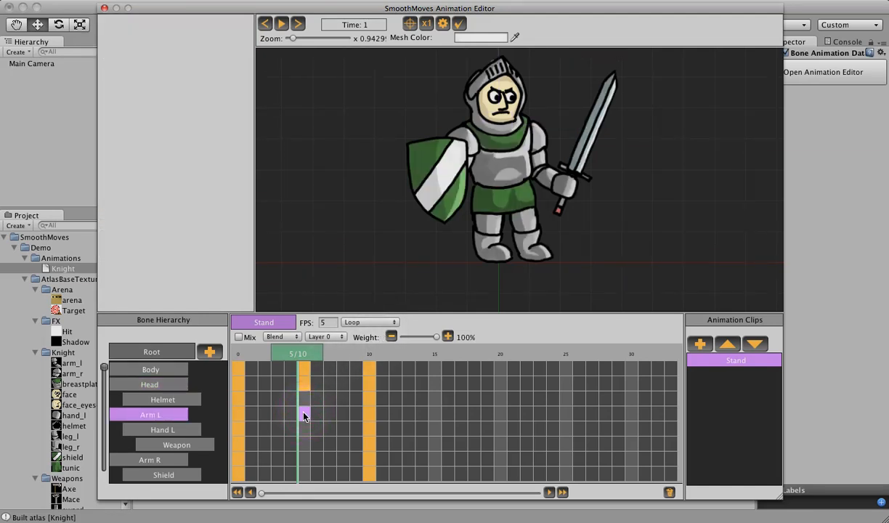
Step: Insert Pos-Rot keyframes for Arm L and Arm R at frame 5, rotating Arm L about -8.4 degrees
right_click(305, 415)
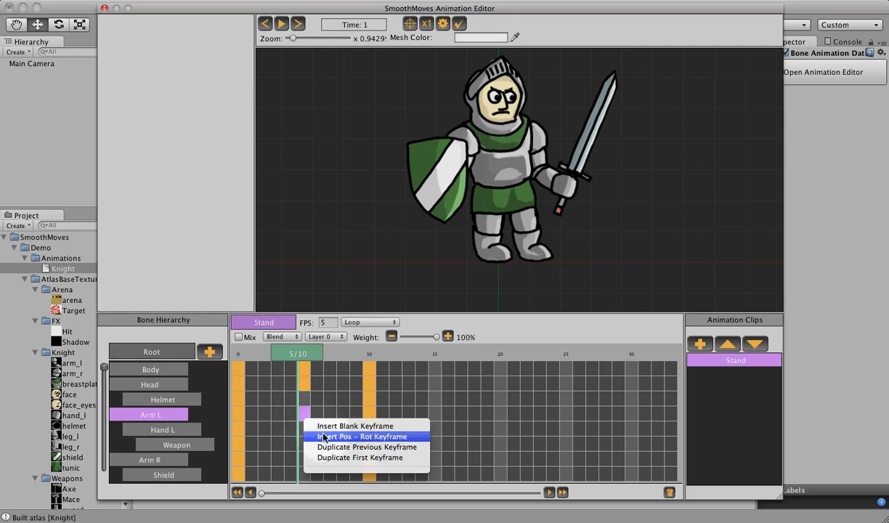
click(361, 436)
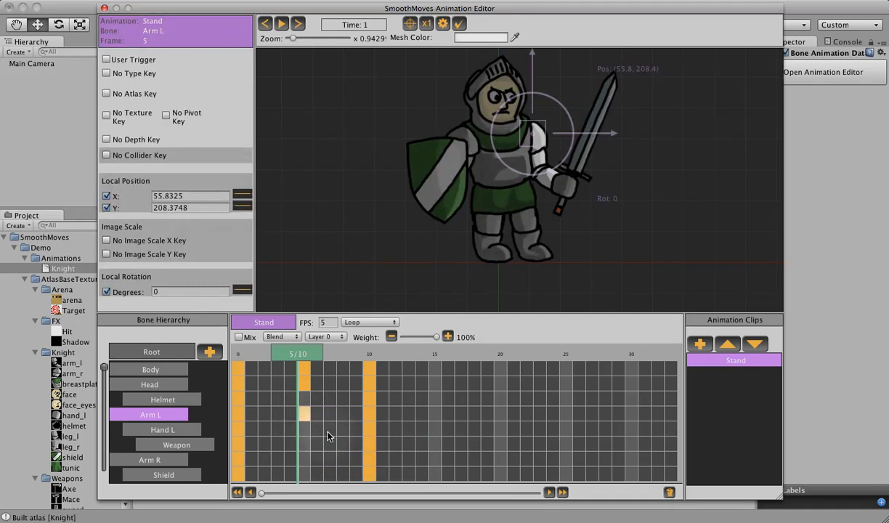
drag(531, 134, 532, 125)
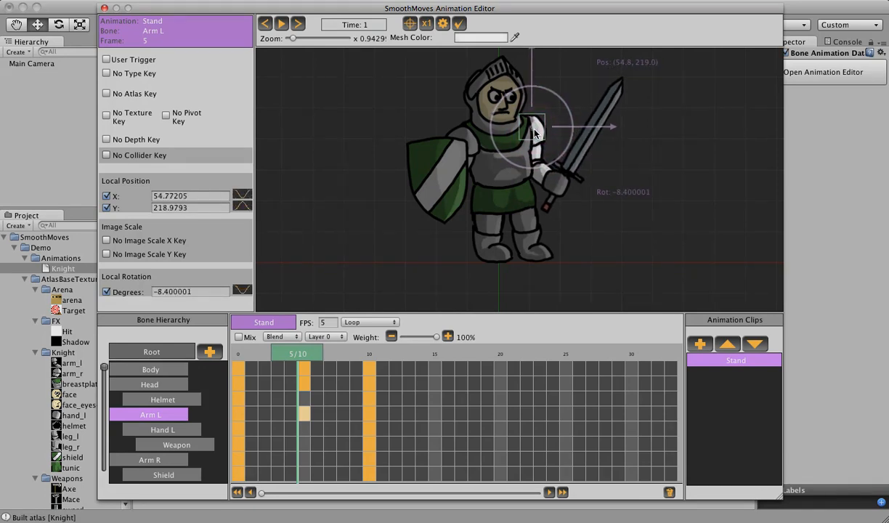
right_click(304, 459)
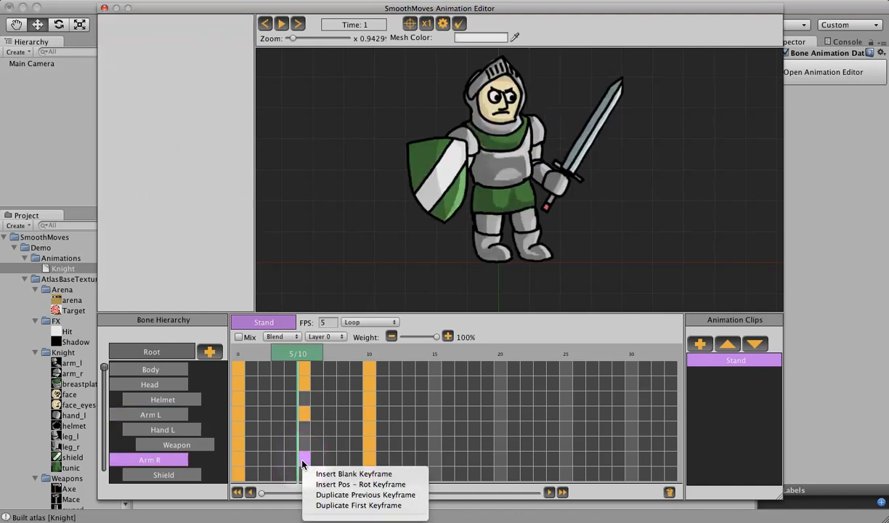
click(360, 483)
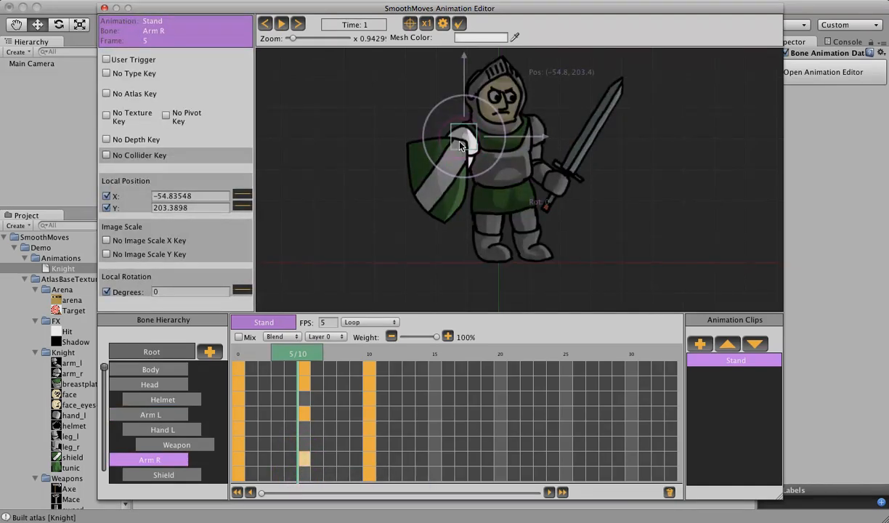
drag(464, 138, 472, 171)
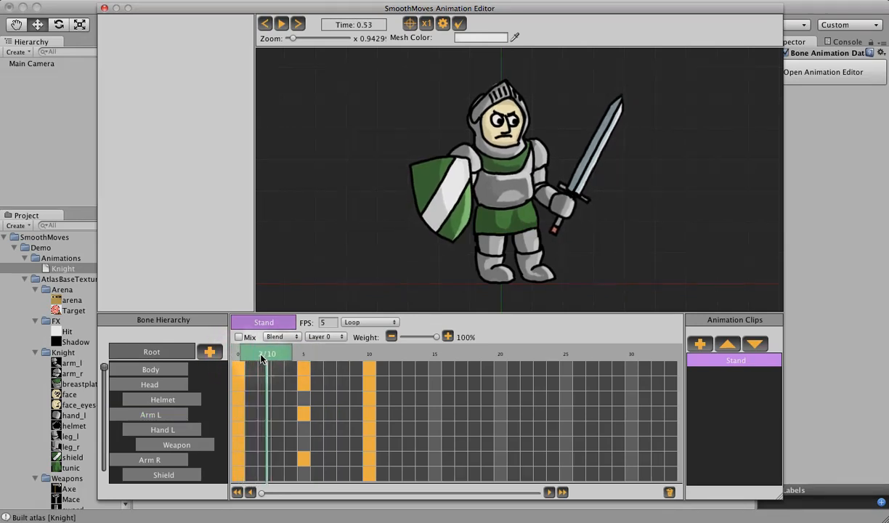
drag(263, 355, 327, 354)
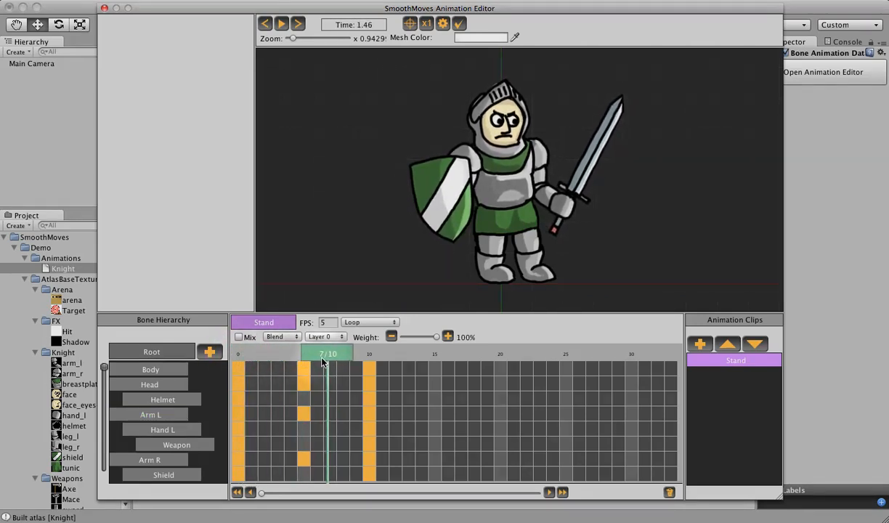
click(375, 354)
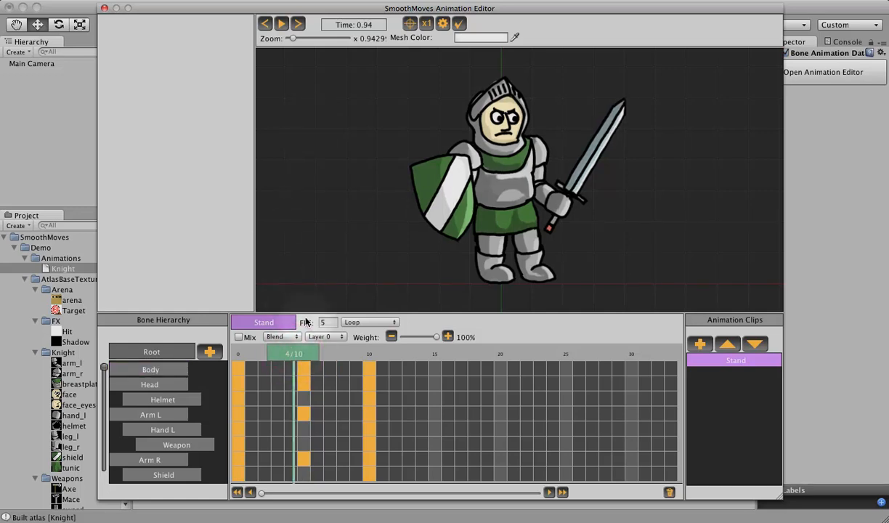
click(282, 24)
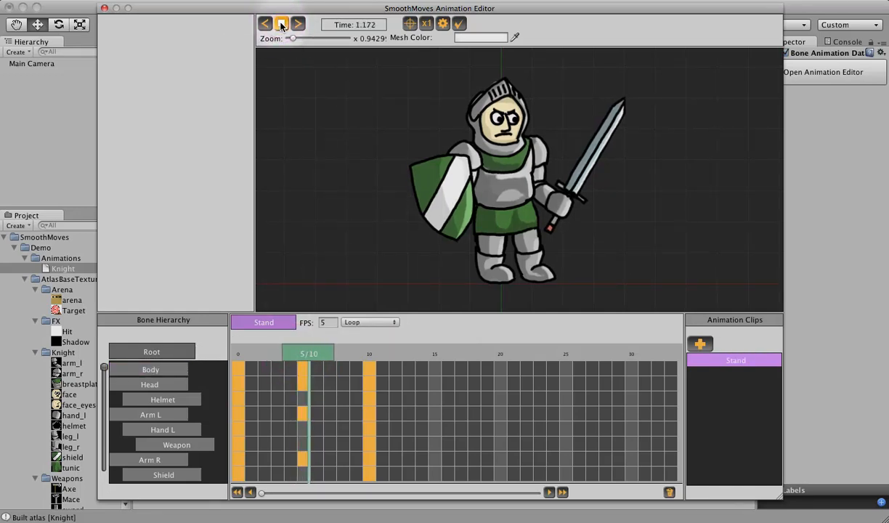
click(281, 24)
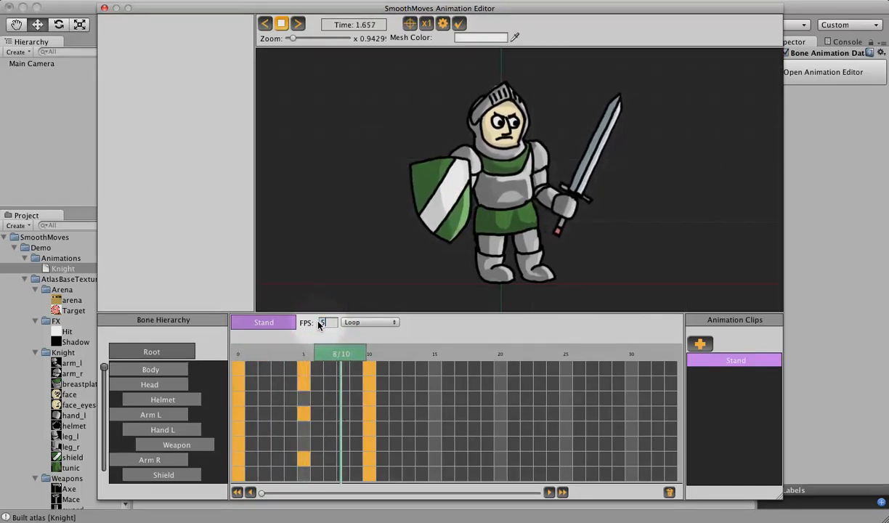
click(282, 23)
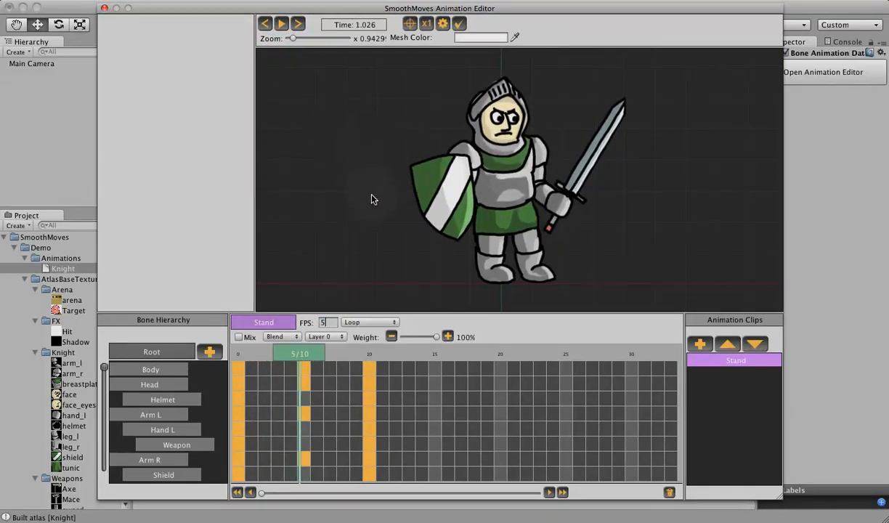